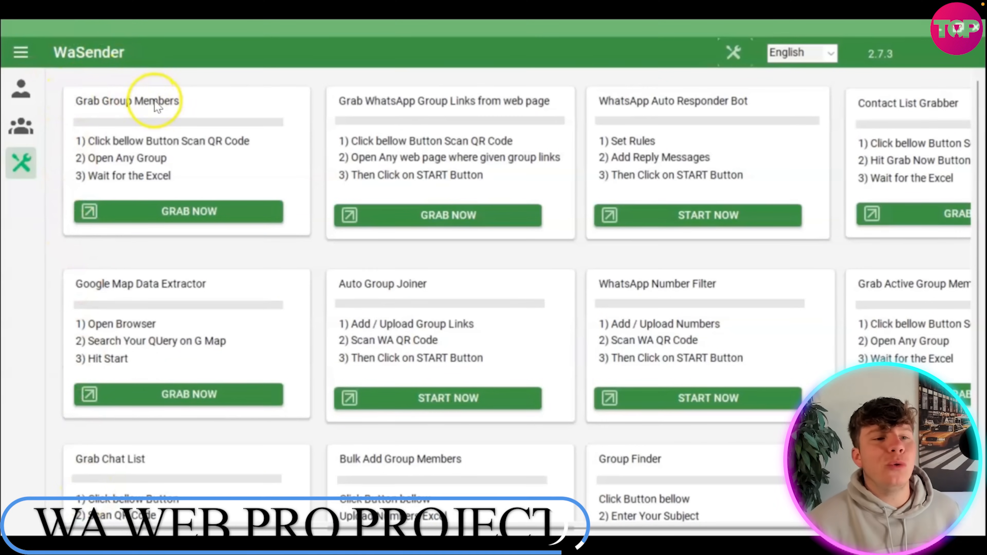
mouse_move(710, 133)
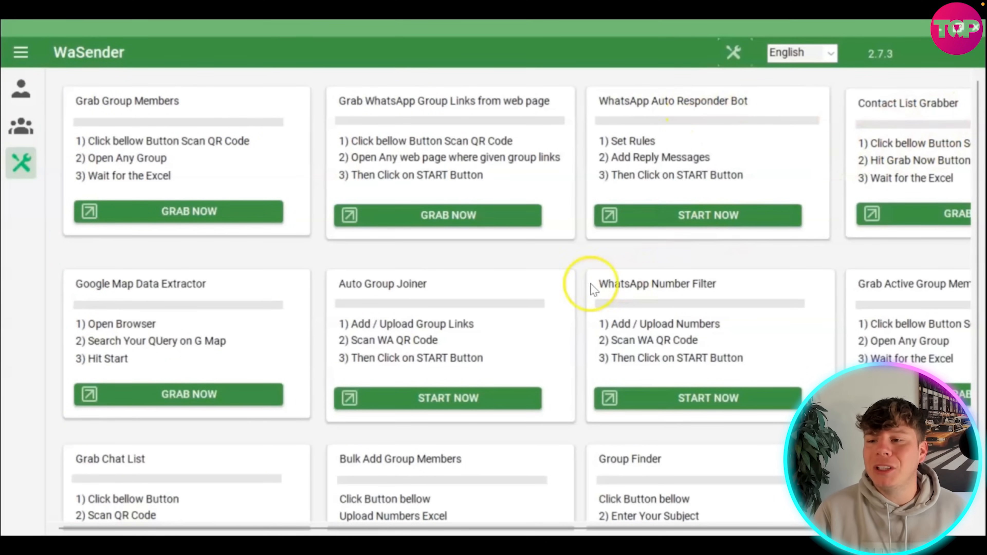
mouse_move(453, 327)
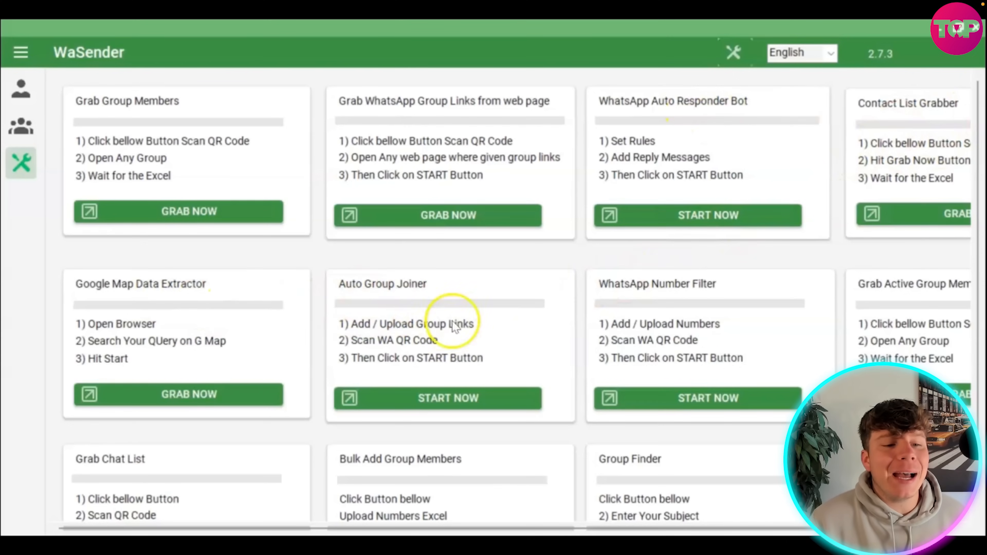
mouse_move(969, 302)
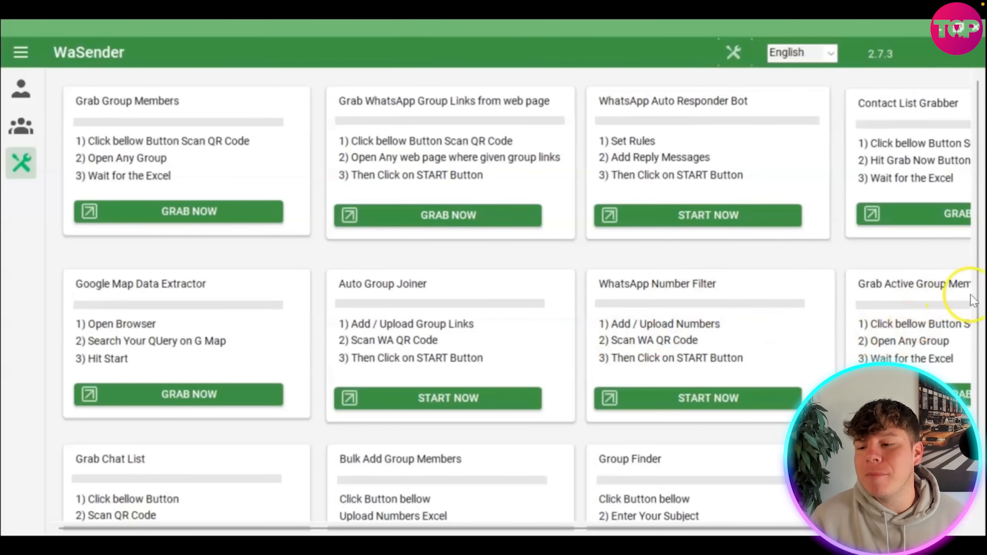
Launch the Grab WhatsApp Group Links tool and its browser showing Google results for whatsapp group links.
scroll("down", 3)
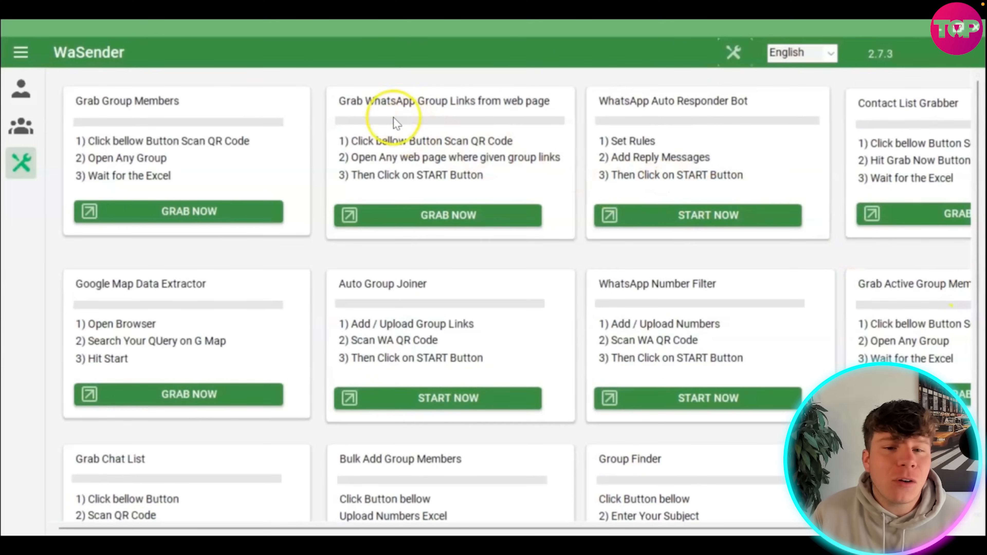
mouse_move(535, 101)
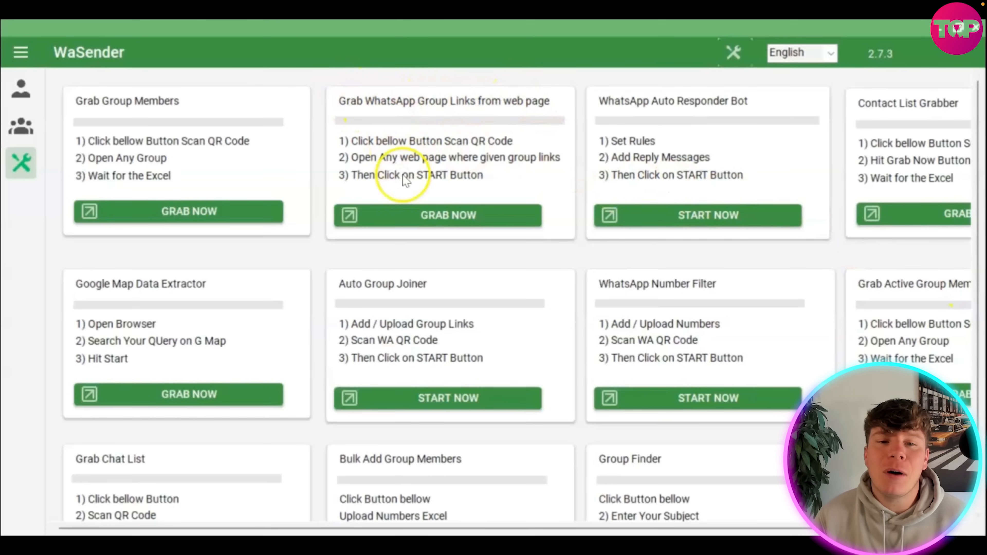
left_click(448, 216)
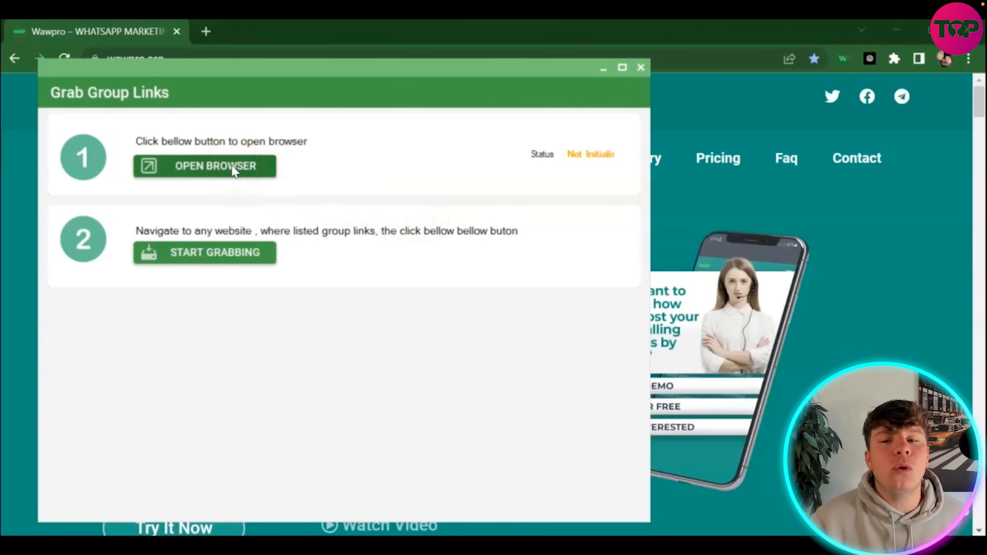
left_click(231, 172)
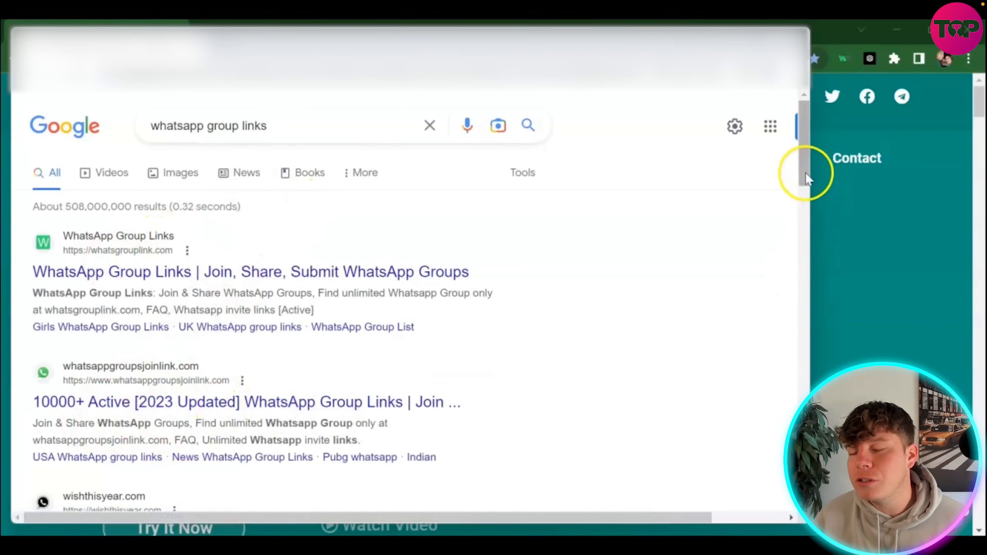
scroll("down", 3)
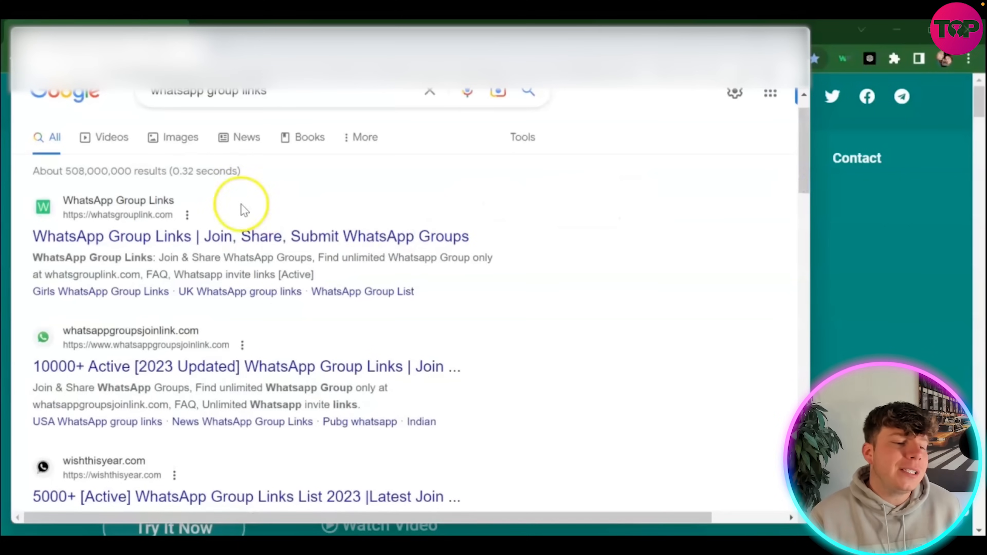
mouse_move(216, 371)
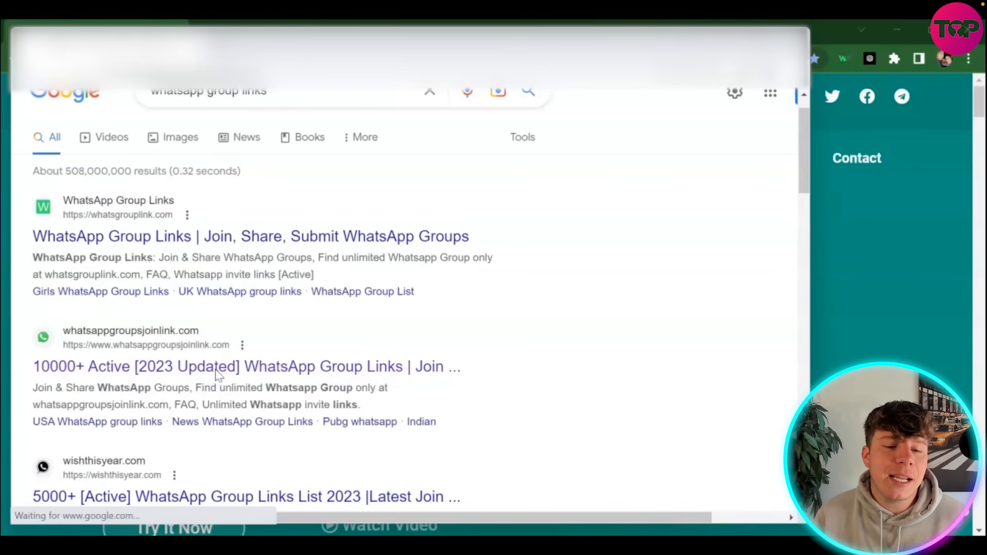
Open the whatsappgroupsjoinlink.com result and scroll through its list of group links.
left_click(221, 373)
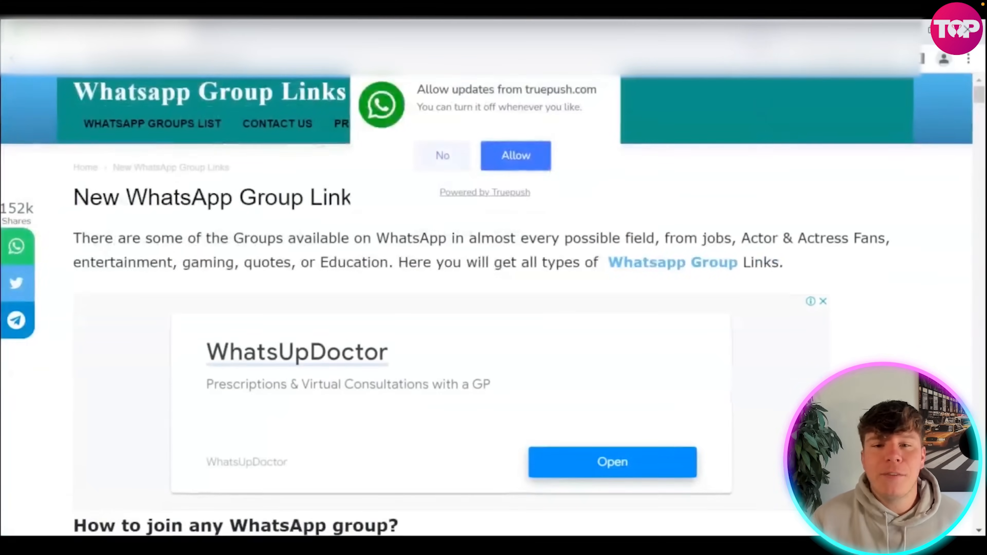
scroll("down", 3)
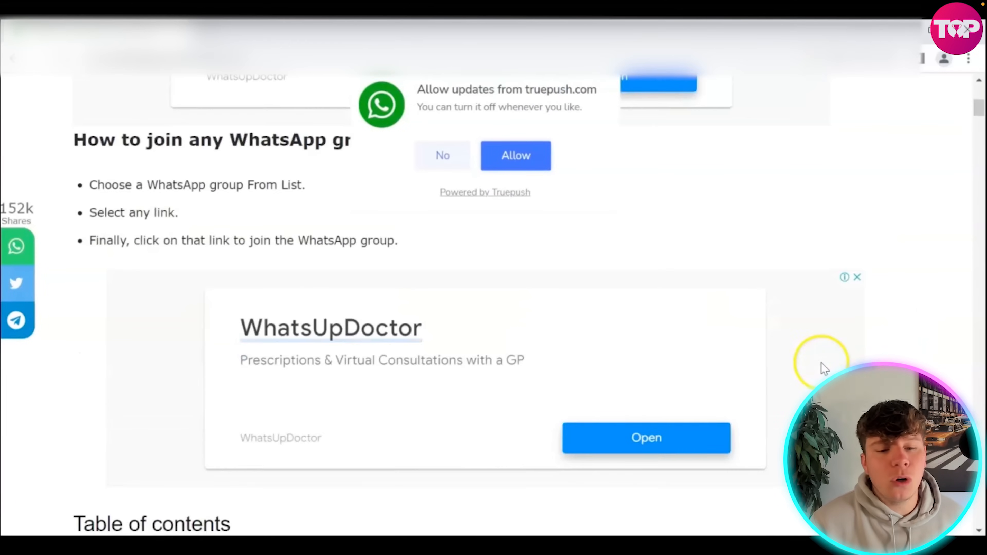
scroll("down", 3)
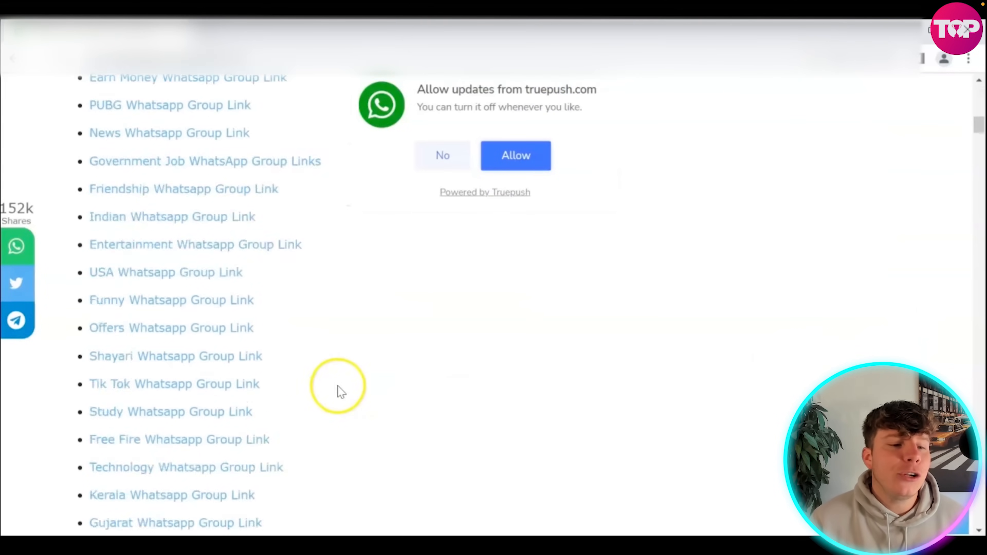
scroll("down", 3)
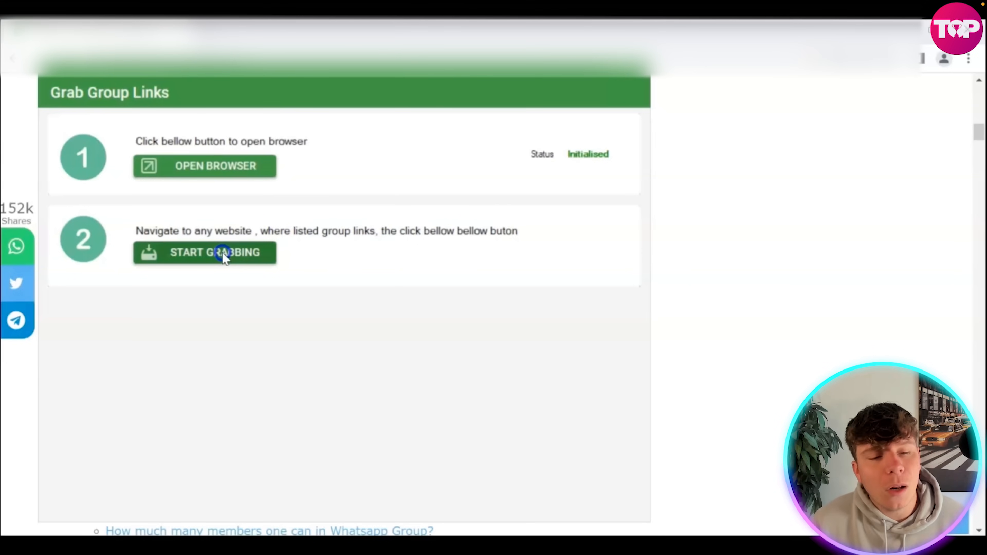
Grab the page's group links and save them as GroupLinks new.xlsx in Pictures.
left_click(217, 256)
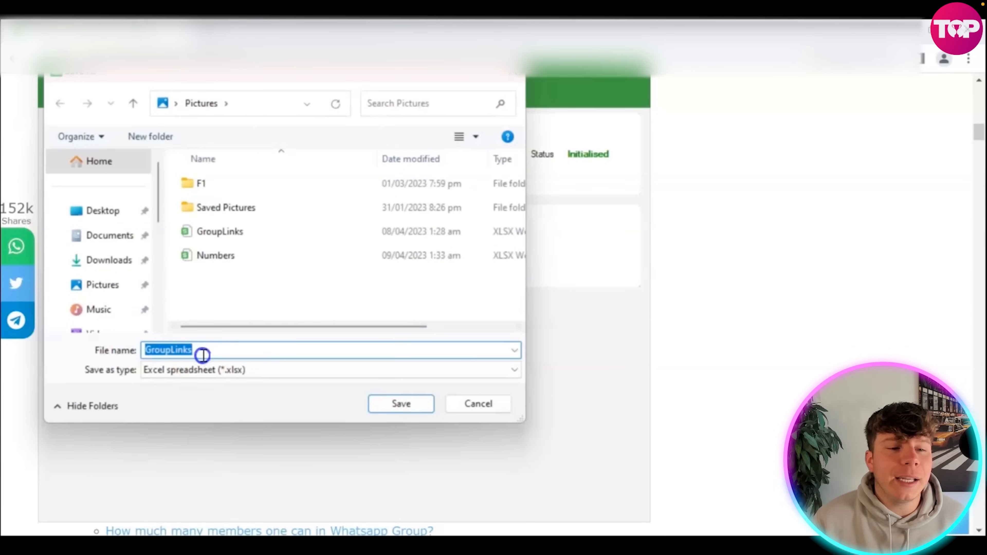
left_click(202, 350)
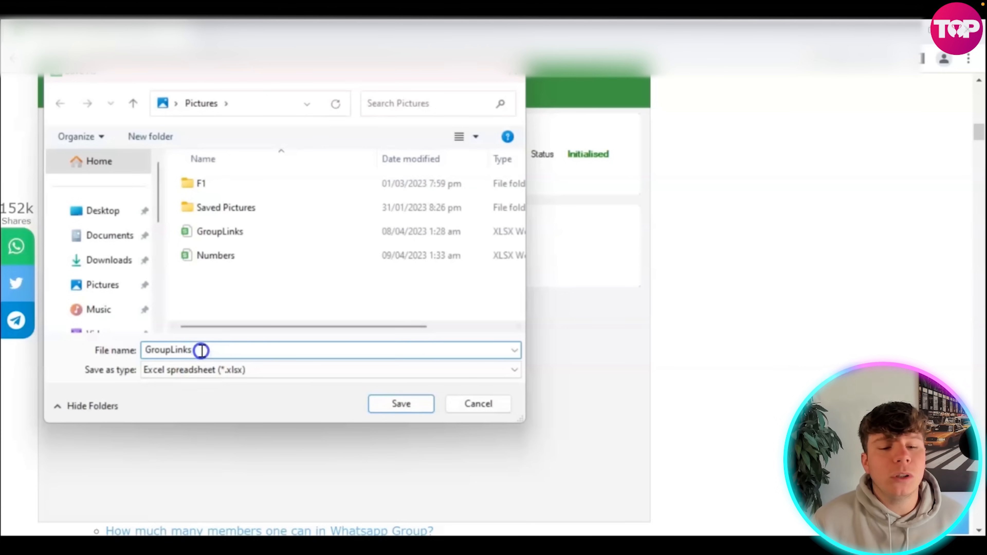
type("ne")
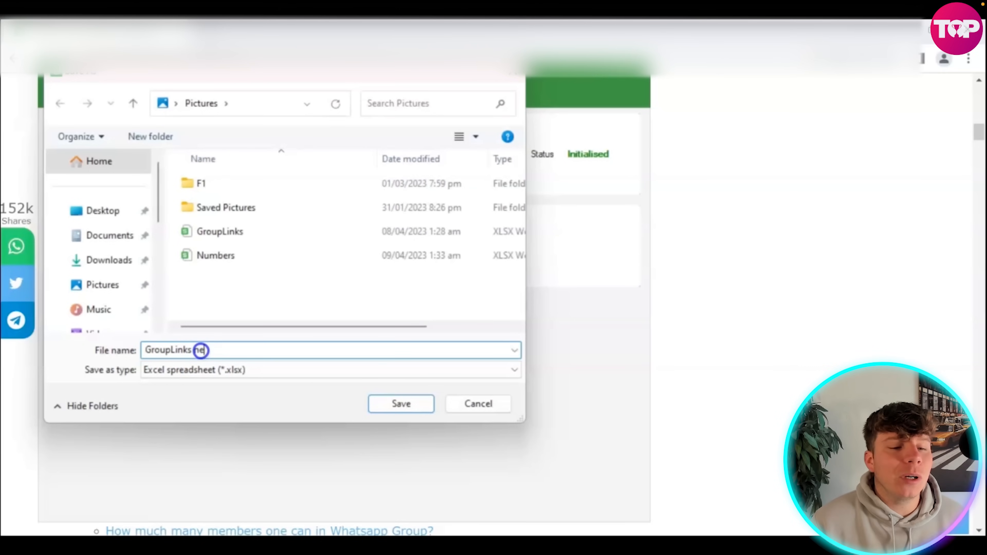
type("new")
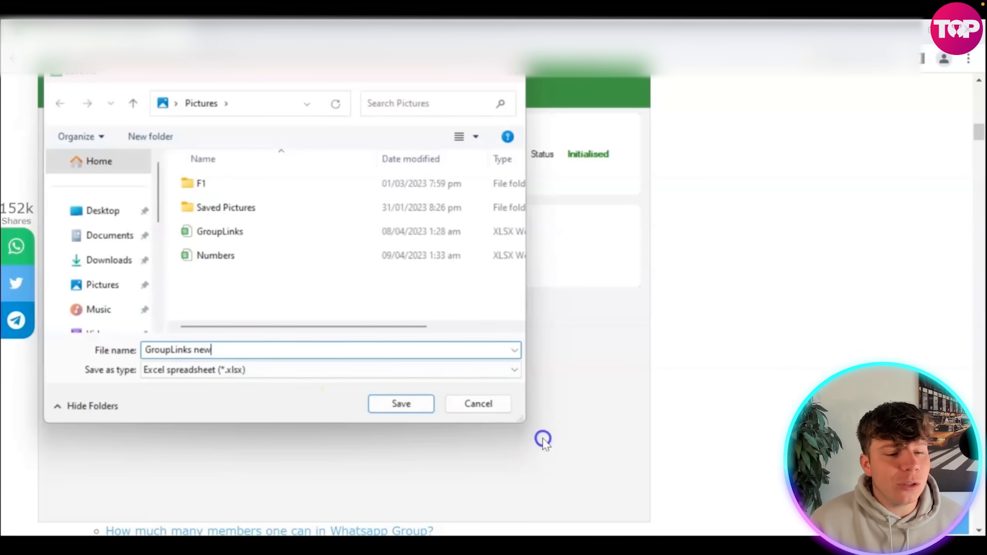
left_click(401, 404)
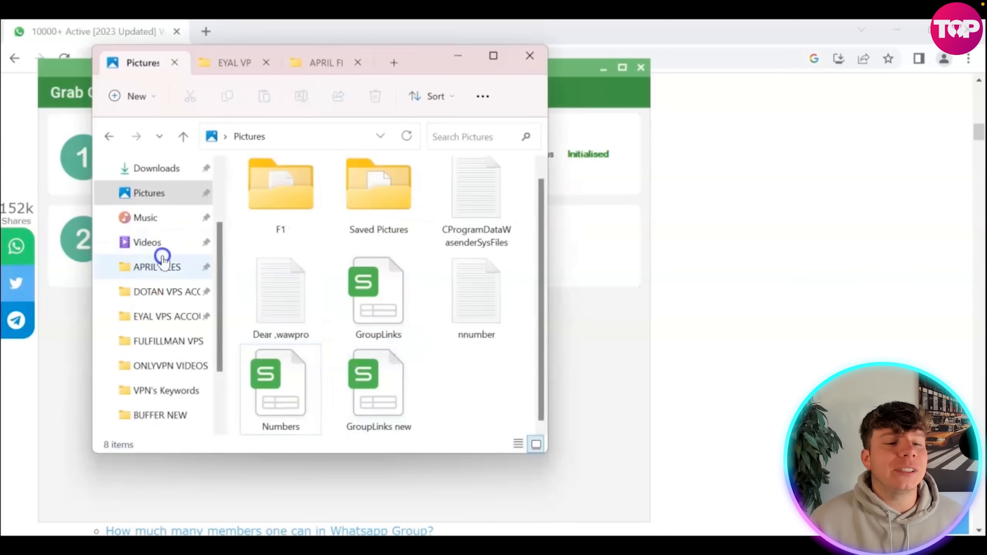
Open the GroupLinks new spreadsheet from File Explorer to see the invite URLs.
left_click(160, 194)
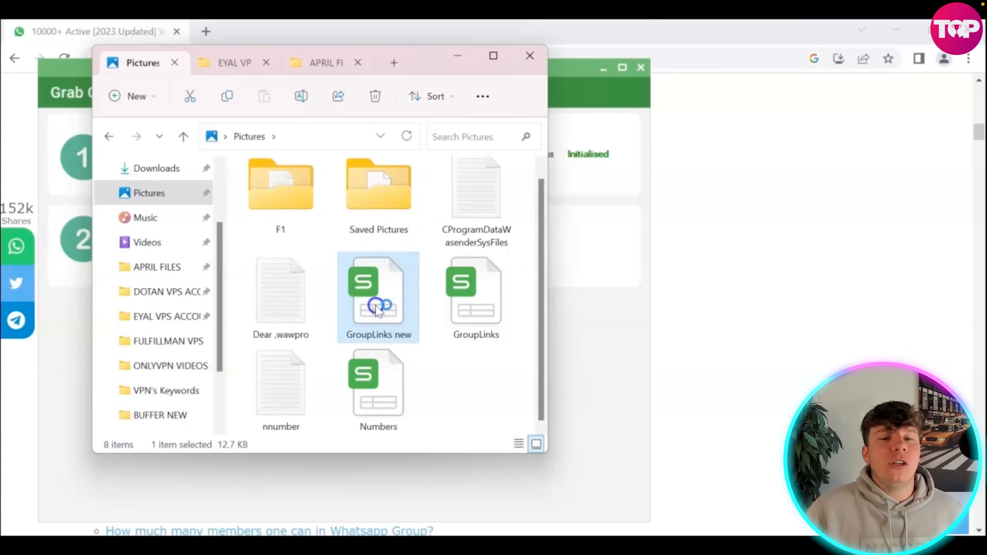
double_click(377, 307)
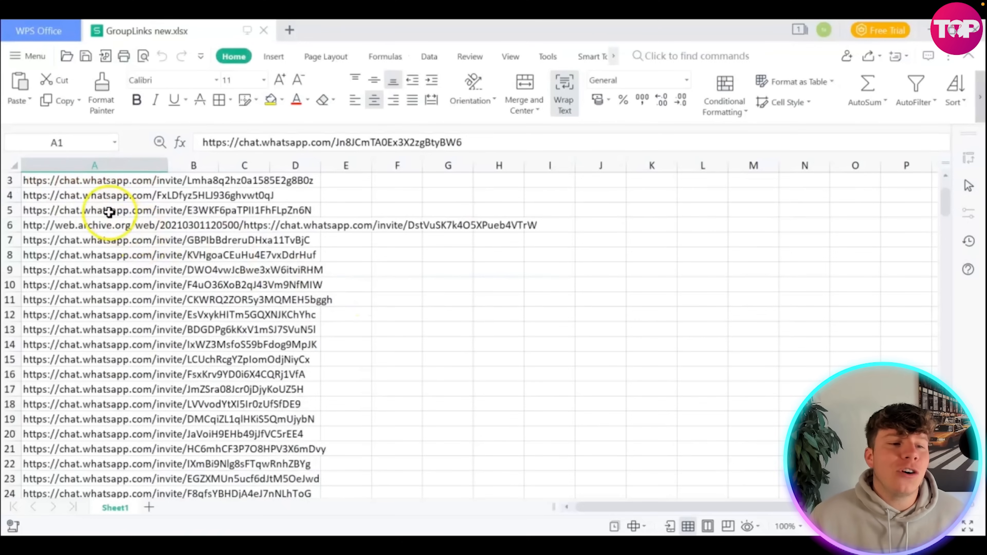
mouse_move(64, 182)
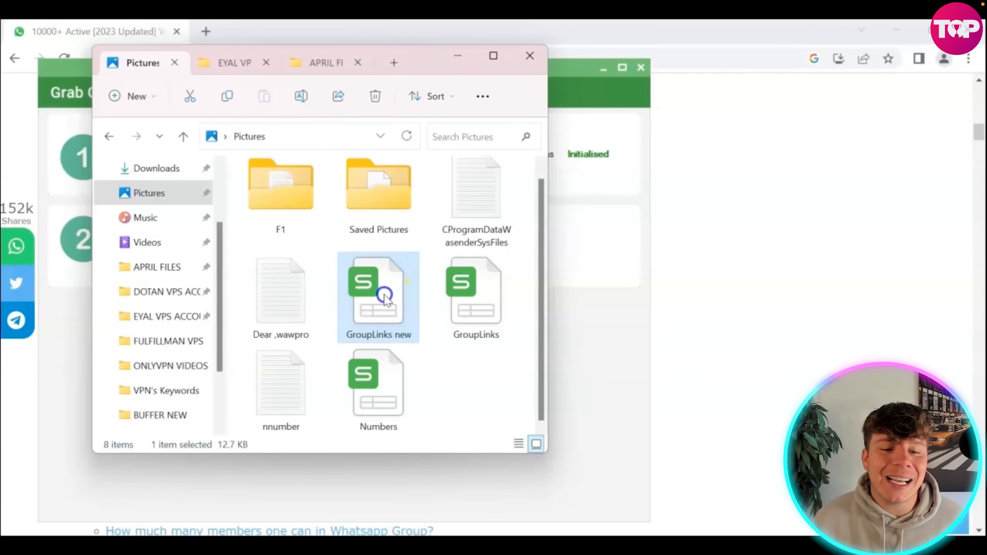
Close the extra Explorer tabs leaving only Pictures, minimise the window and restore it.
double_click(382, 296)
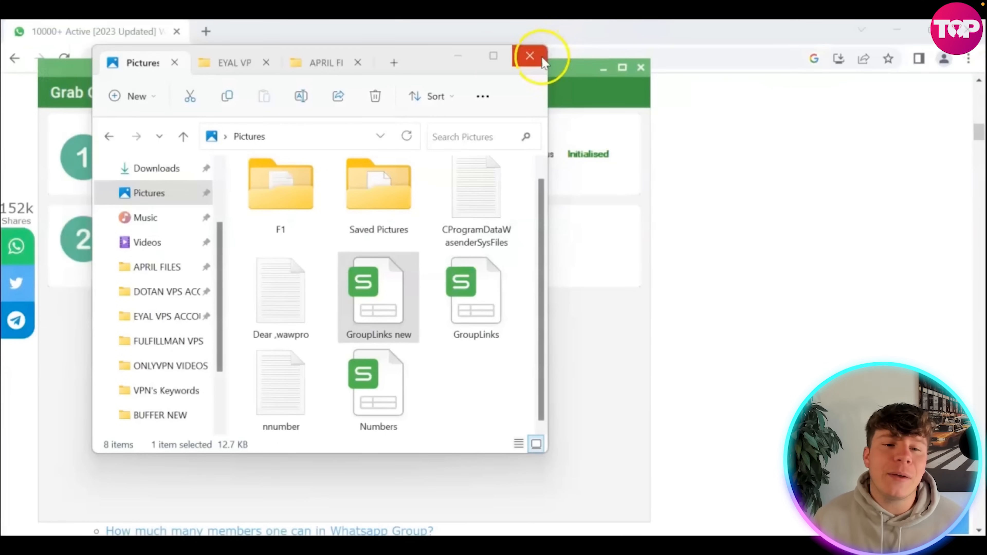
left_click(358, 62)
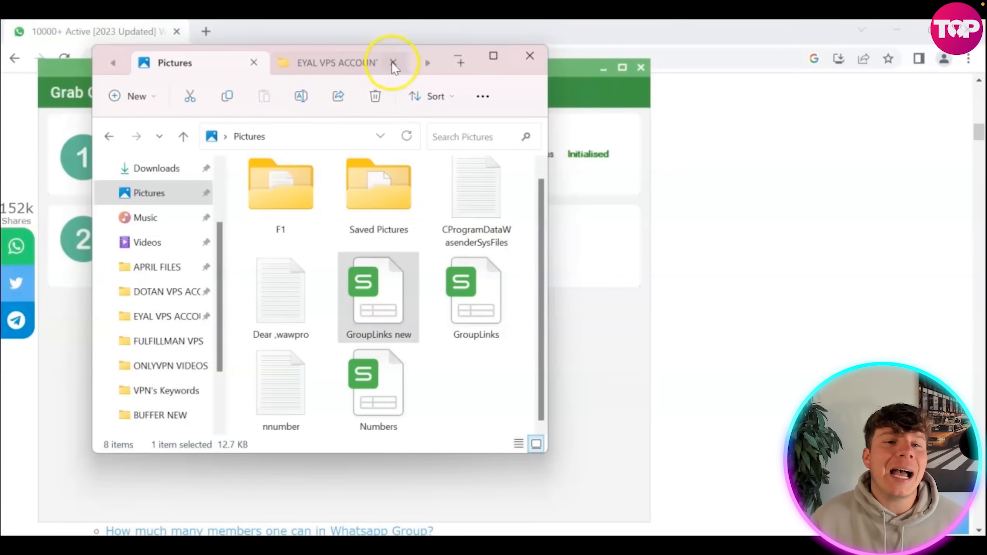
left_click(393, 63)
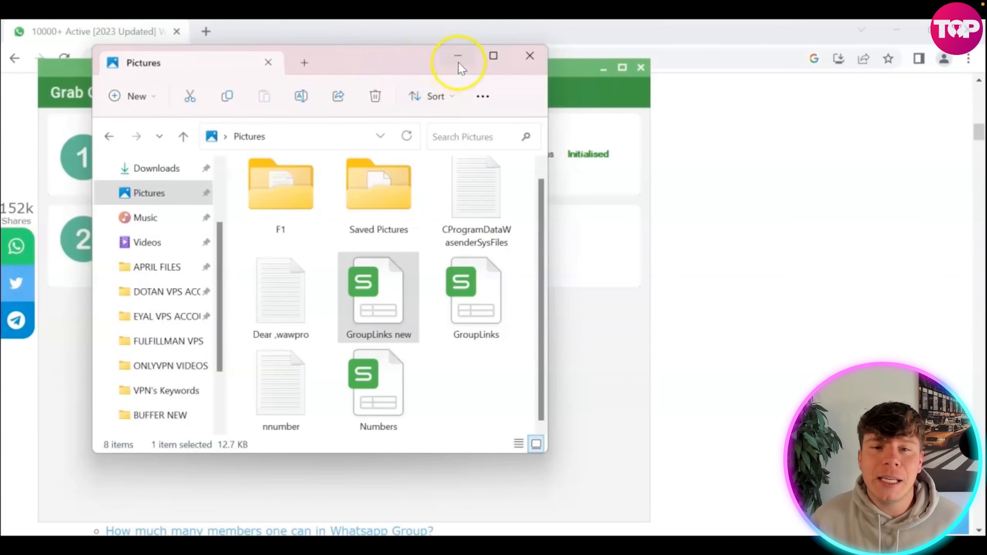
left_click(458, 56)
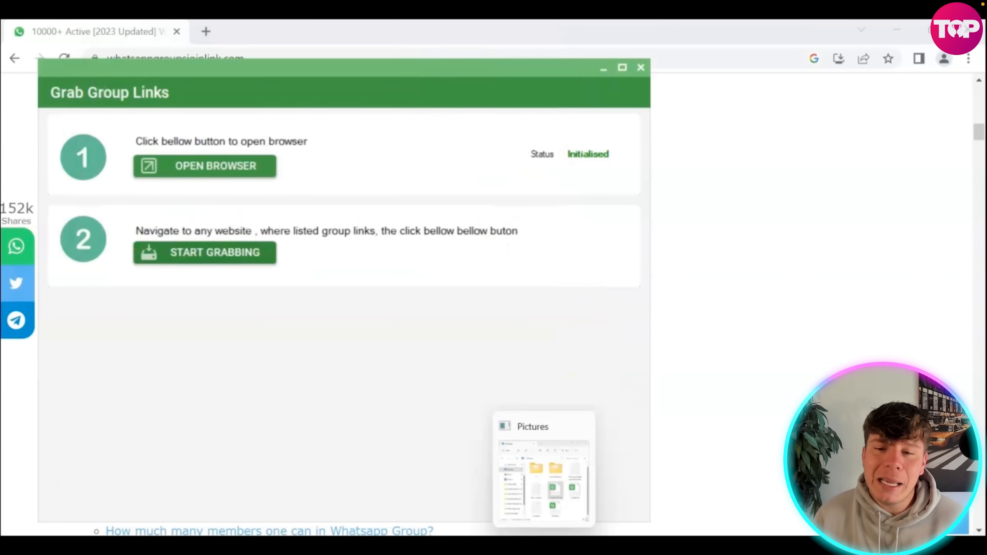
left_click(535, 424)
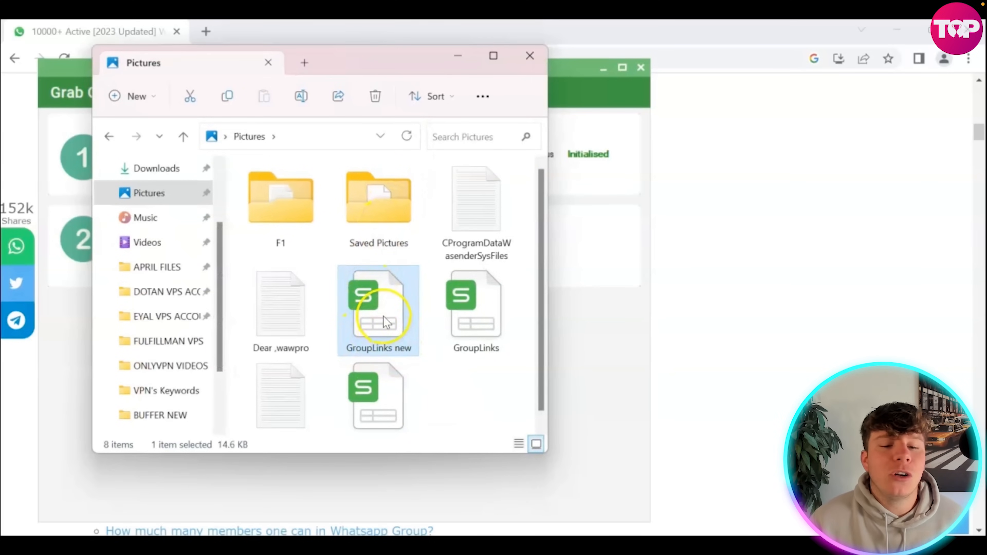
Recheck the expanded GroupLinks new spreadsheet, then close the Grab Group Links window.
double_click(379, 309)
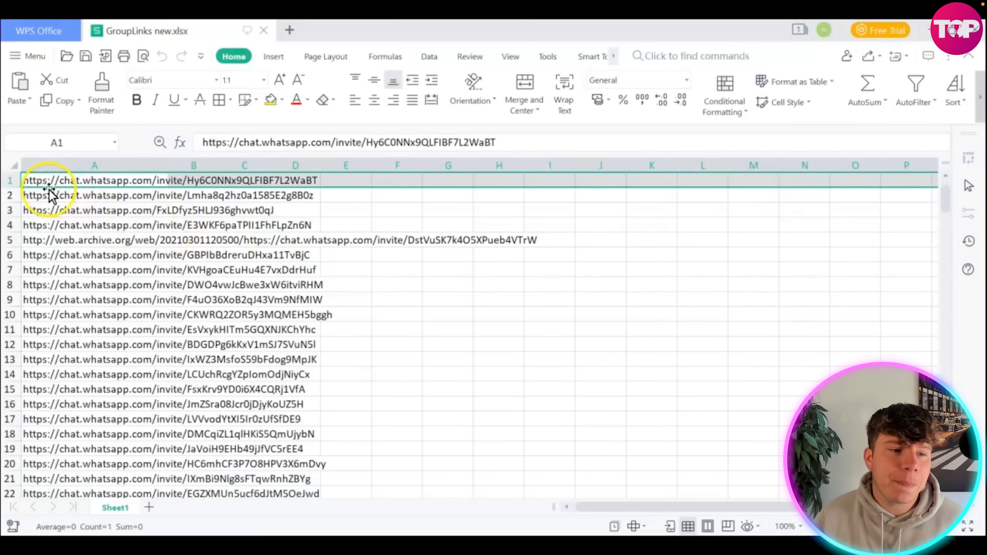
scroll("down", 3)
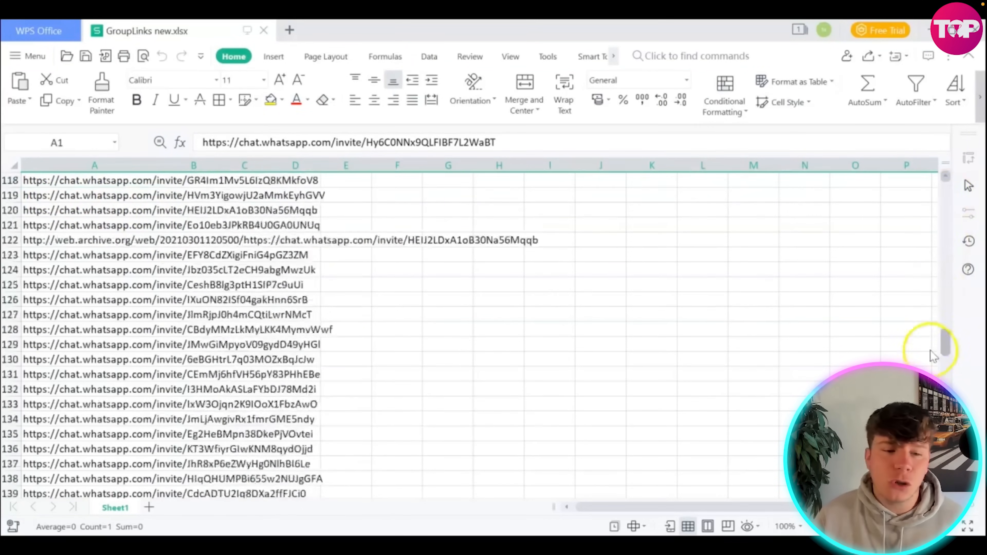
scroll("down", 3)
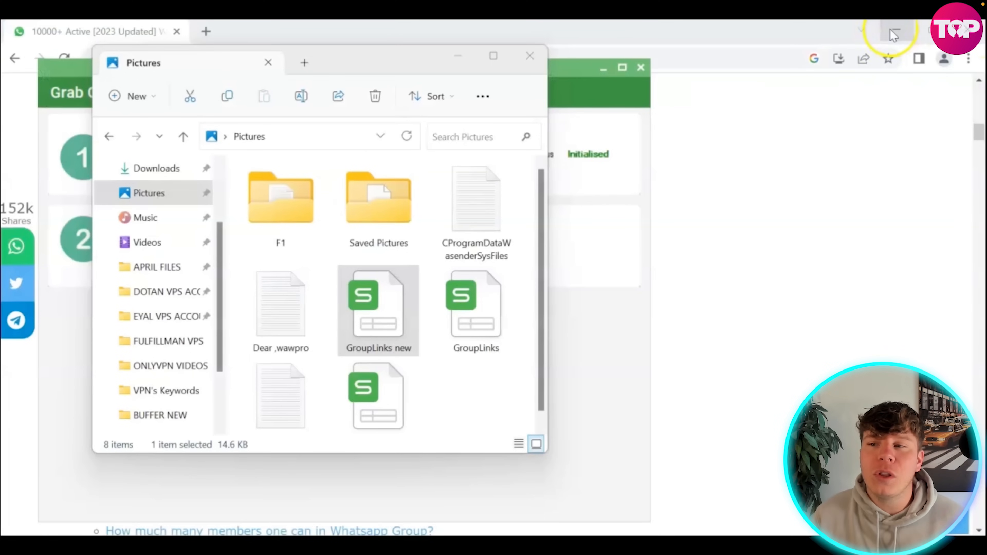
mouse_move(455, 56)
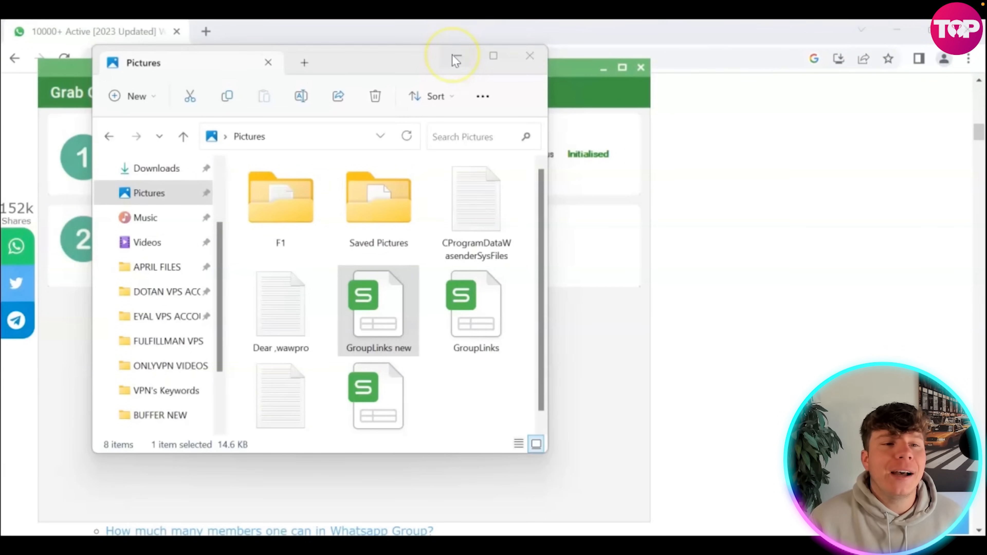
mouse_move(456, 56)
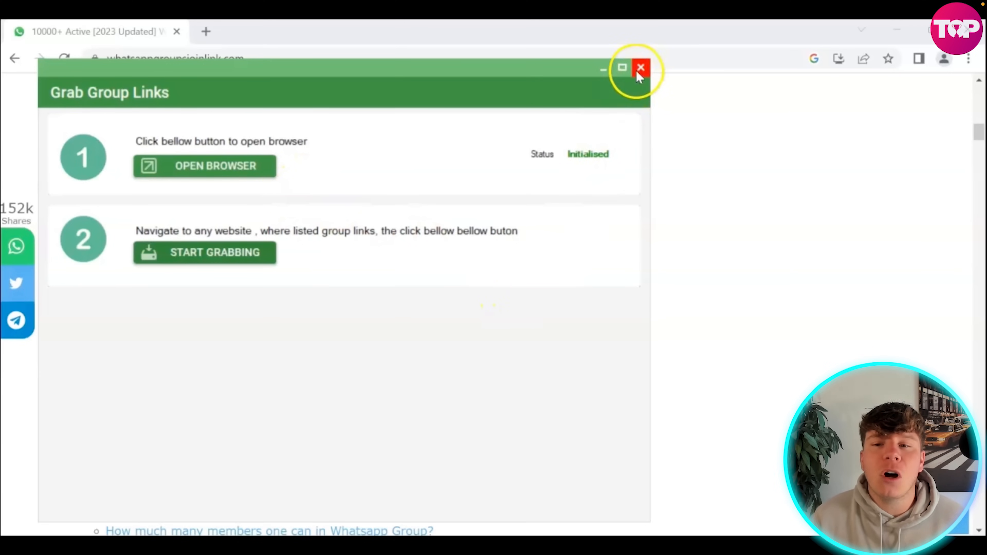
left_click(639, 68)
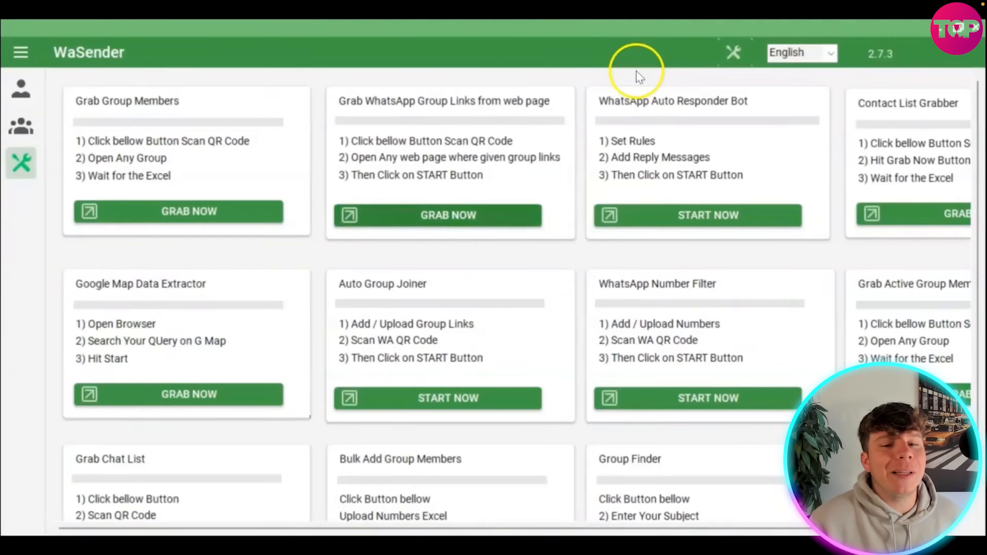
mouse_move(475, 120)
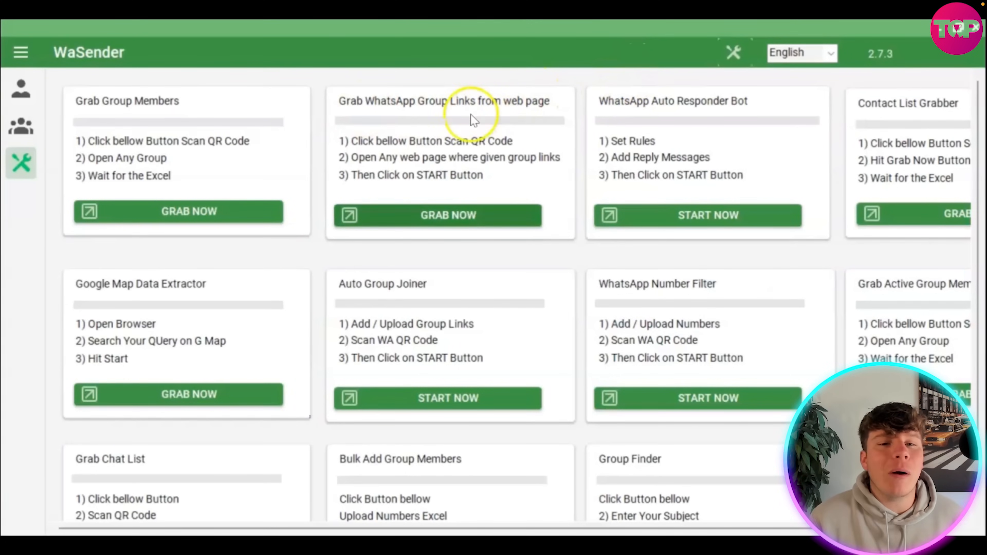
mouse_move(405, 300)
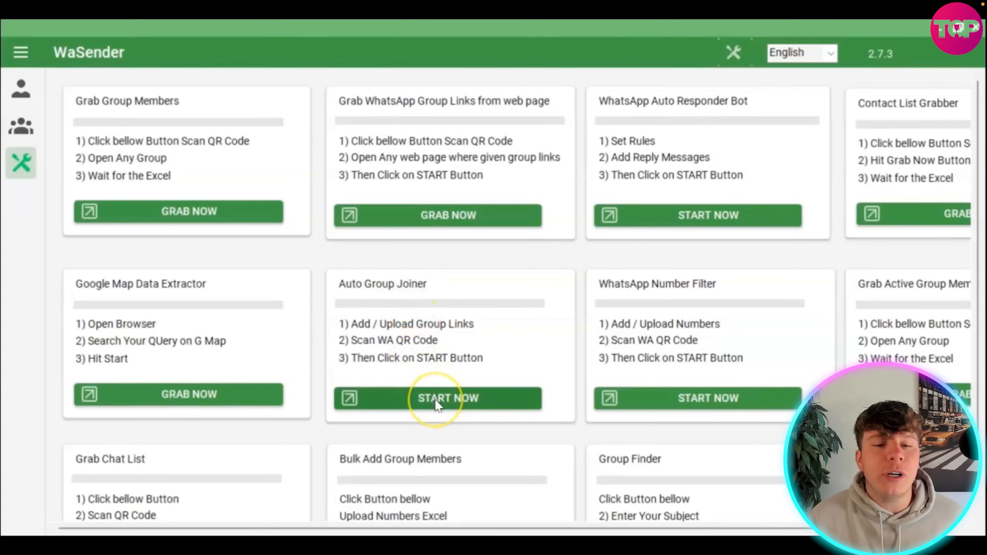
Start the Auto Group Joiner and bring up the Excel file picker for the links list.
left_click(437, 400)
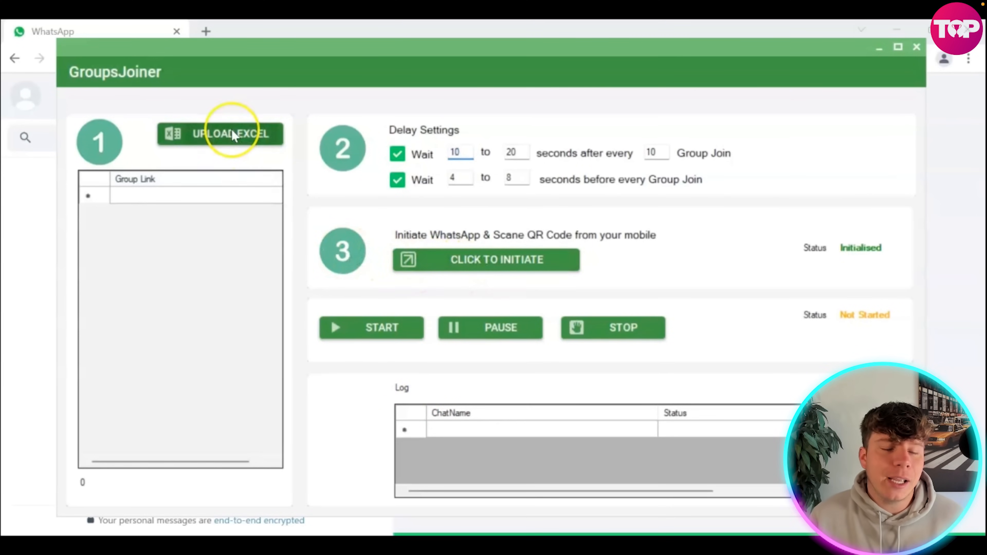
left_click(229, 134)
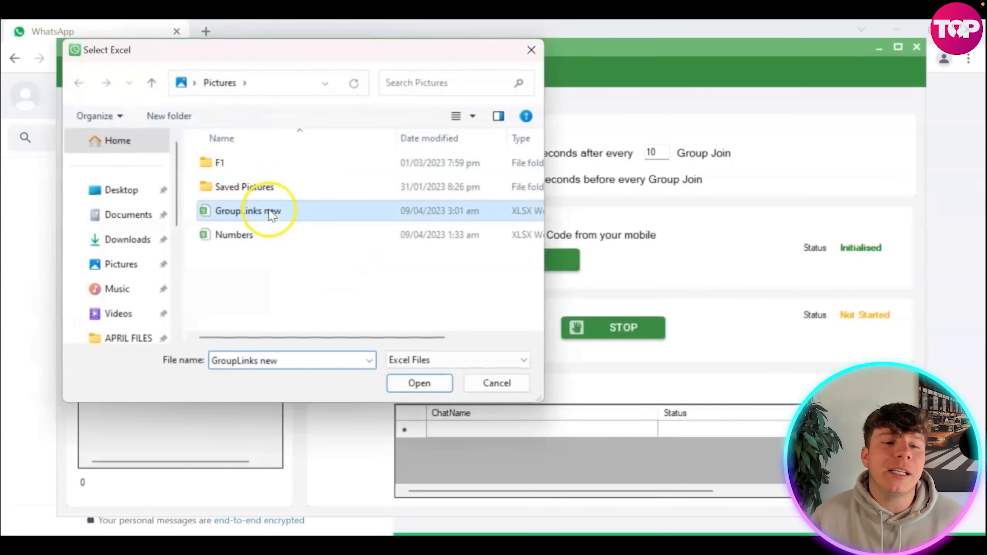
Load GroupLinks new into the GroupsJoiner table and deselect the imported rows.
left_click(419, 383)
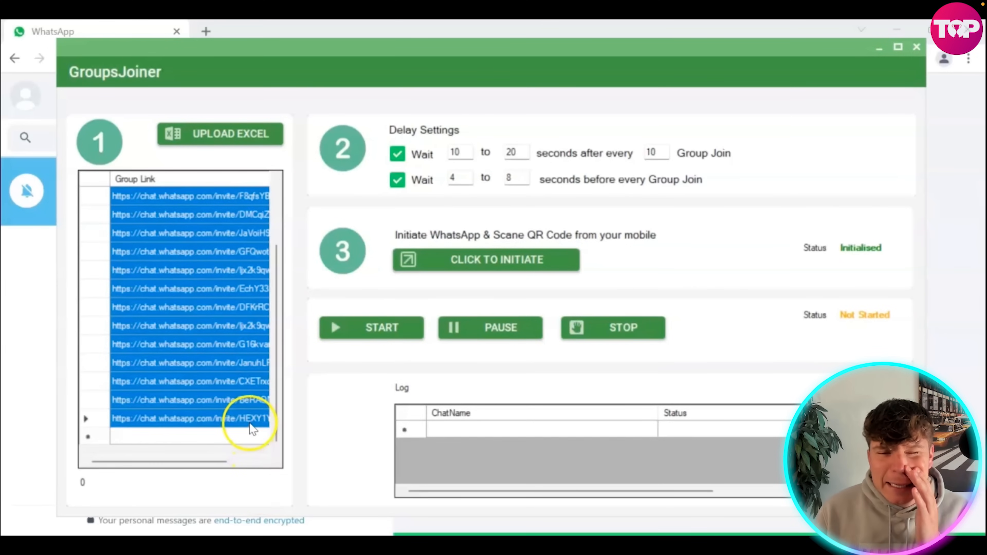
left_click(186, 421)
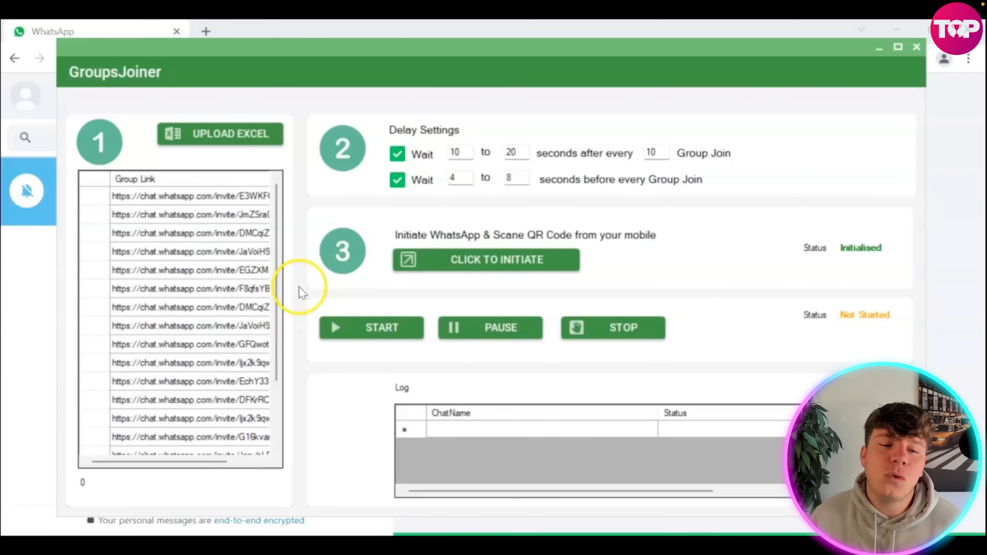
left_click(459, 152)
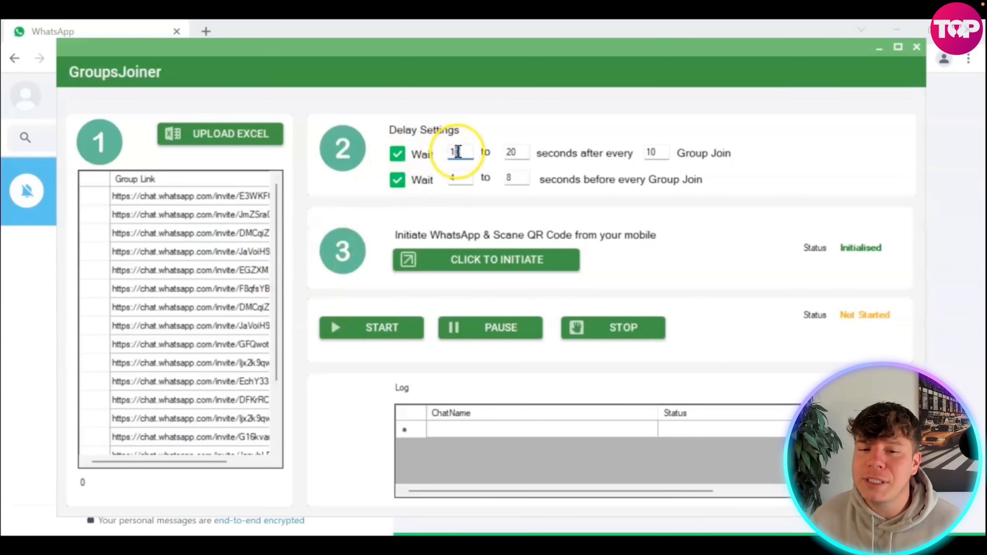
left_click(455, 179)
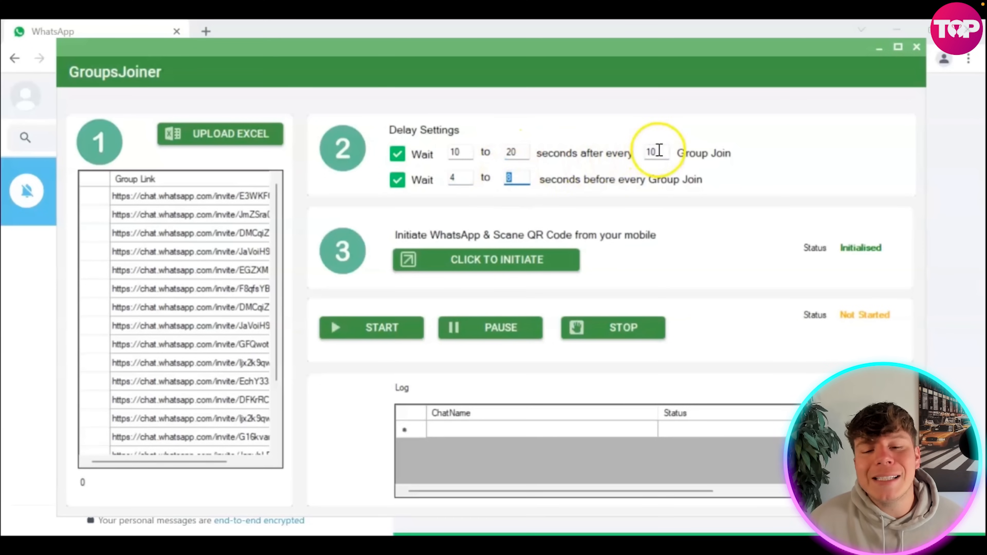
left_click(657, 153)
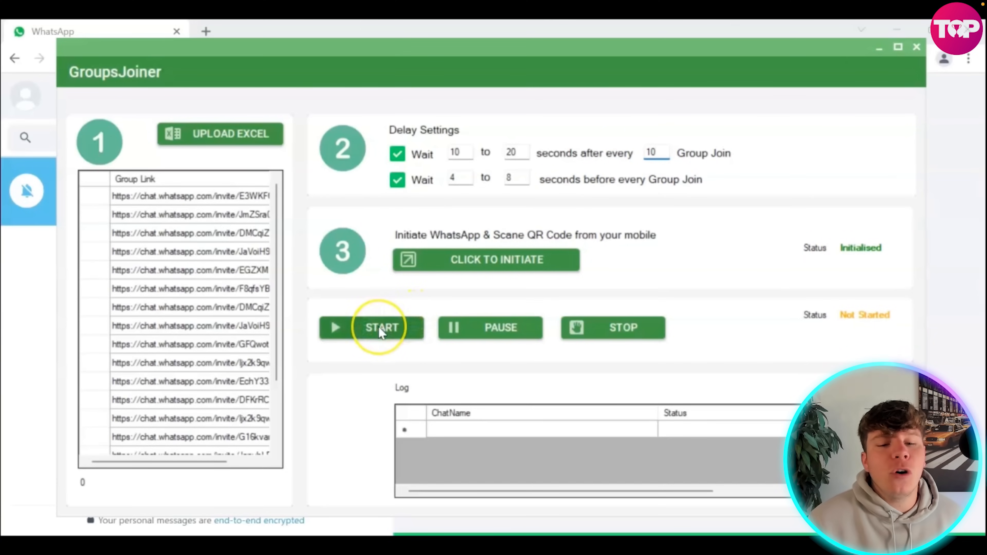
left_click(381, 332)
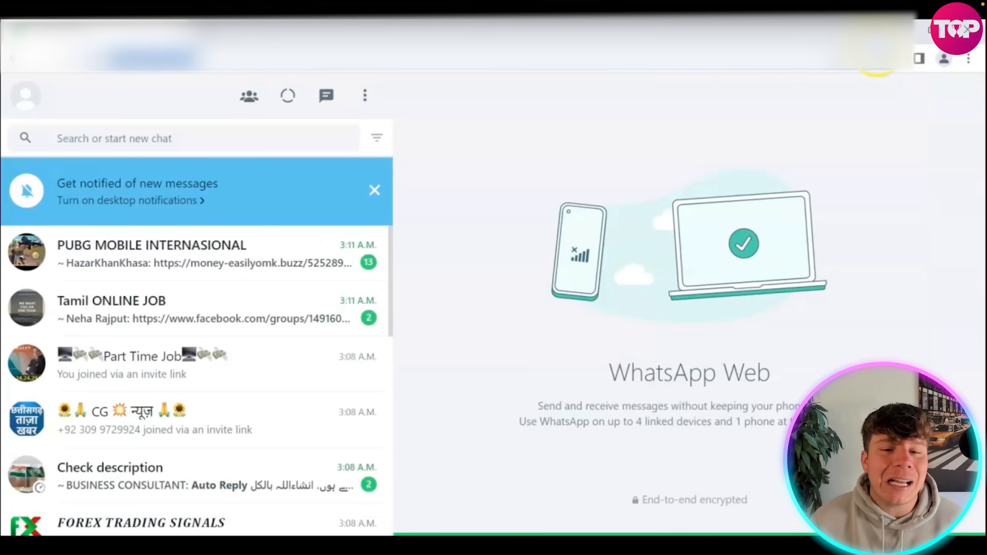
mouse_move(258, 267)
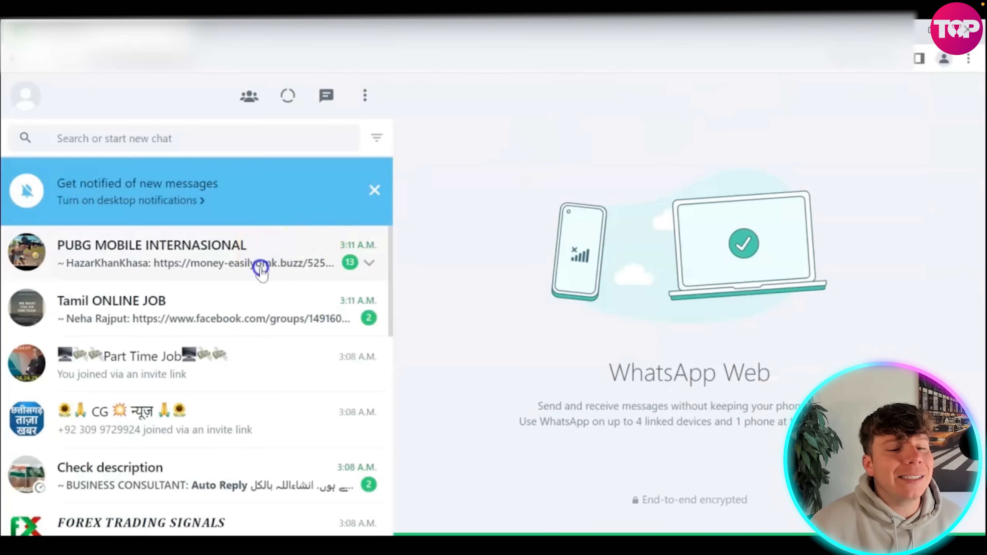
Select a newly joined group in the WhatsApp Web chat list.
left_click(136, 252)
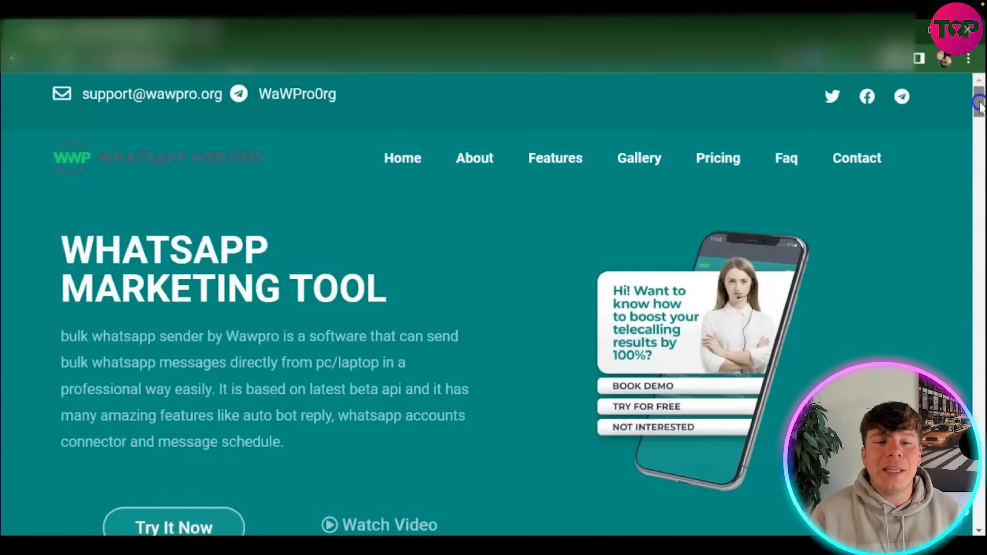
Scroll the WhatsApp Web Pro homepage through About Us, customer stats and features to the gallery.
scroll("down", 3)
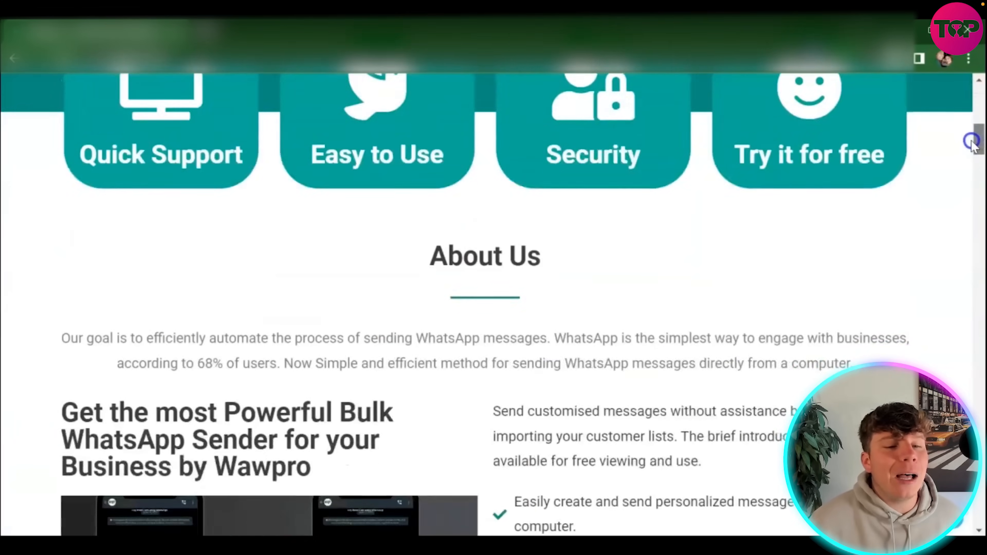
scroll("down", 3)
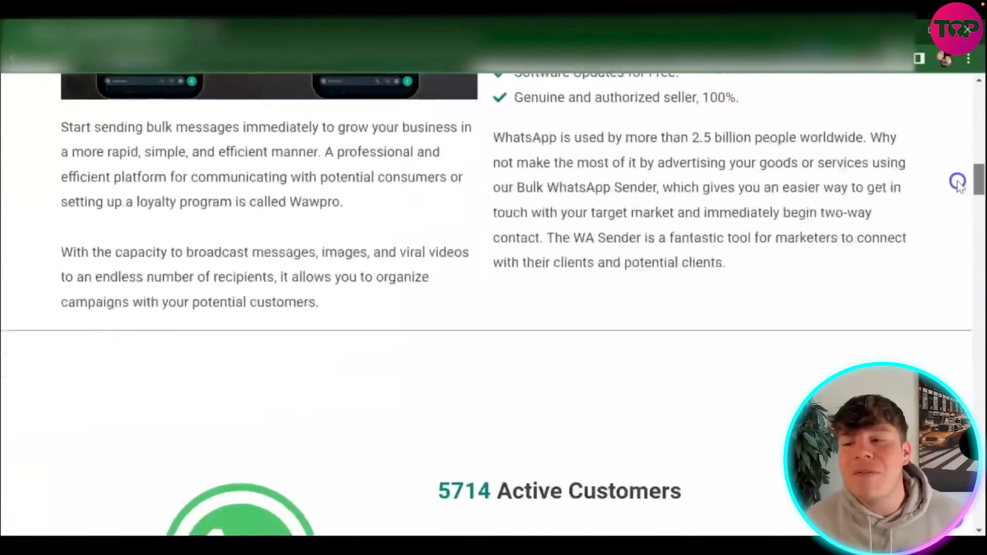
scroll("down", 3)
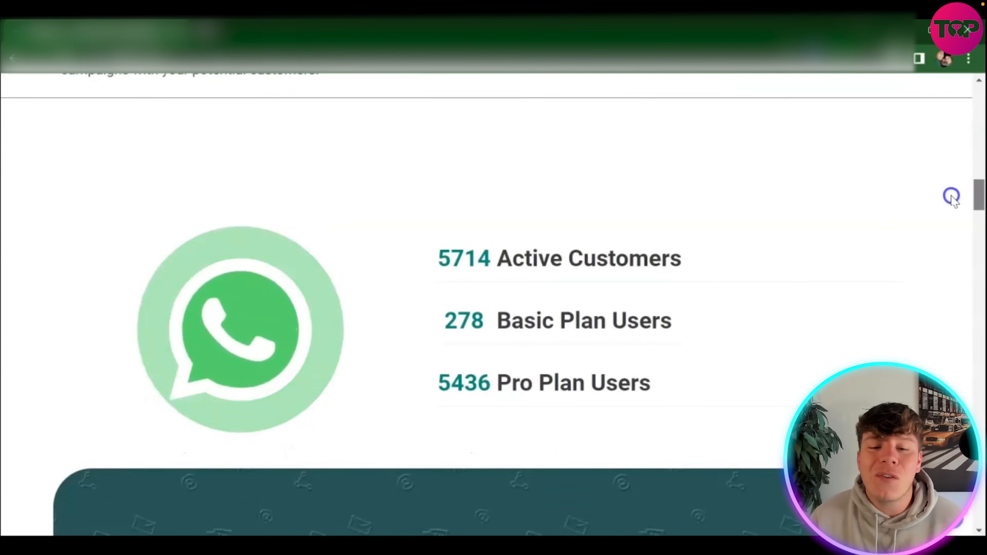
scroll("down", 3)
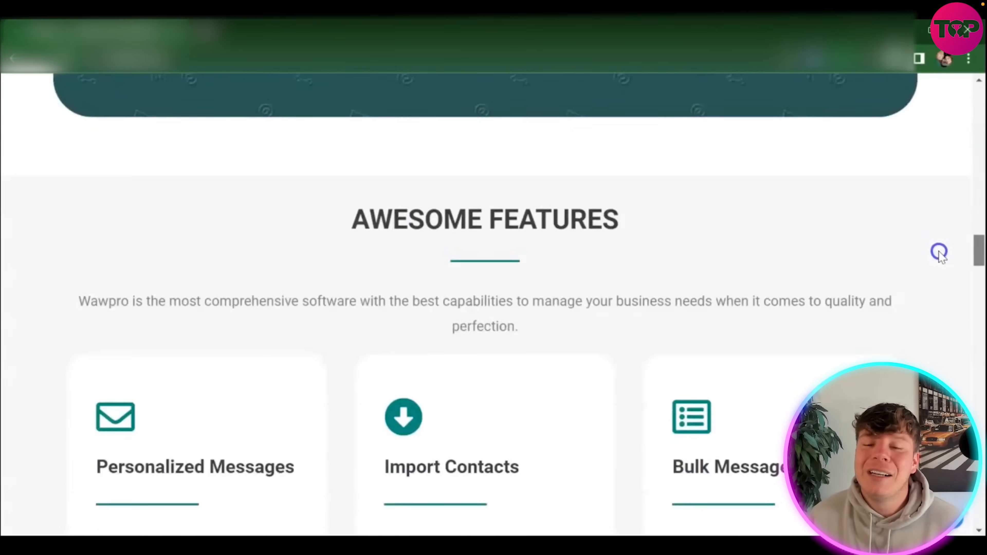
scroll("down", 3)
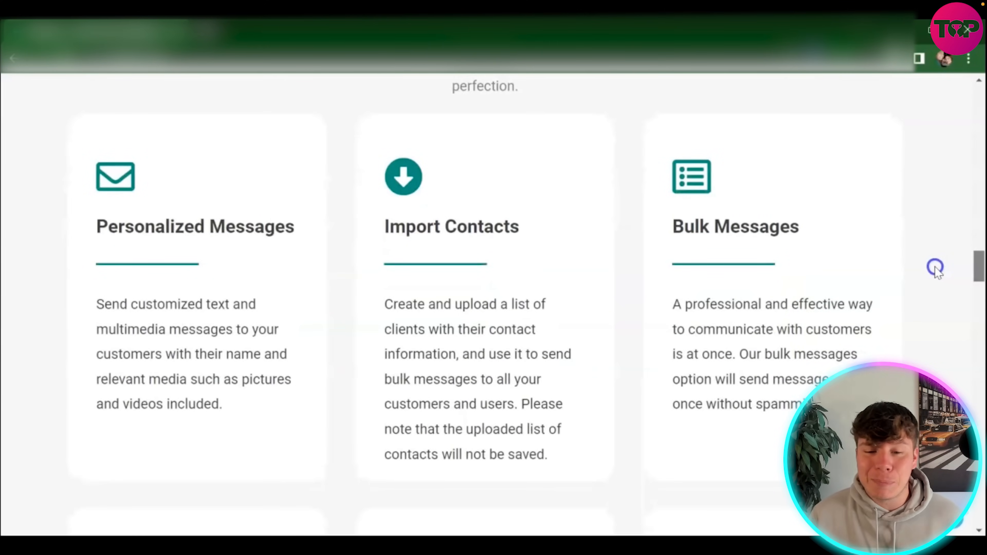
scroll("down", 3)
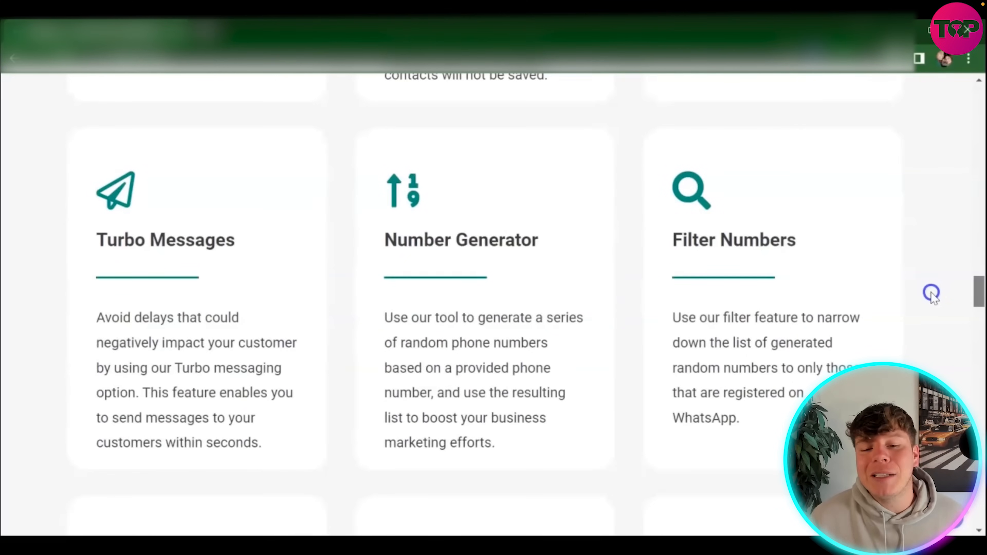
scroll("down", 3)
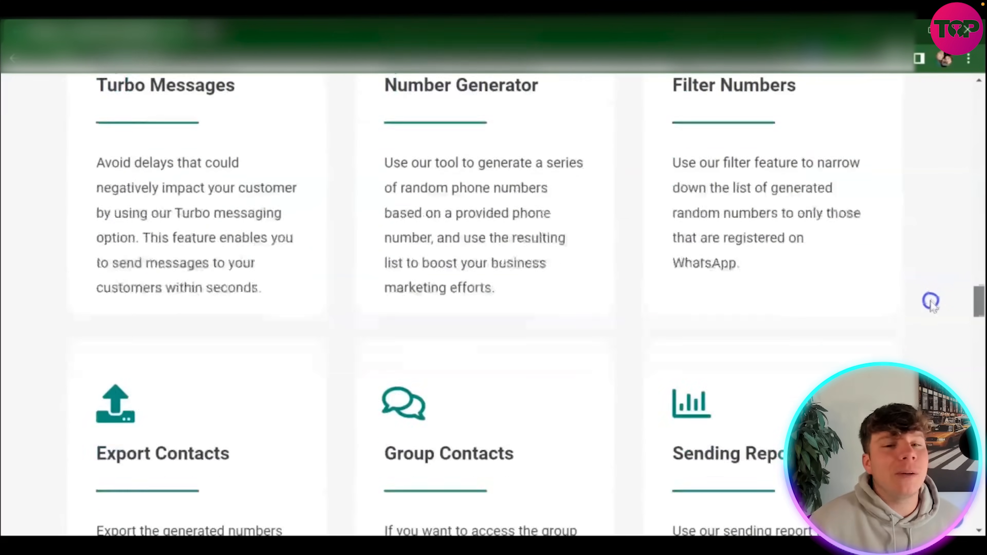
scroll("down", 3)
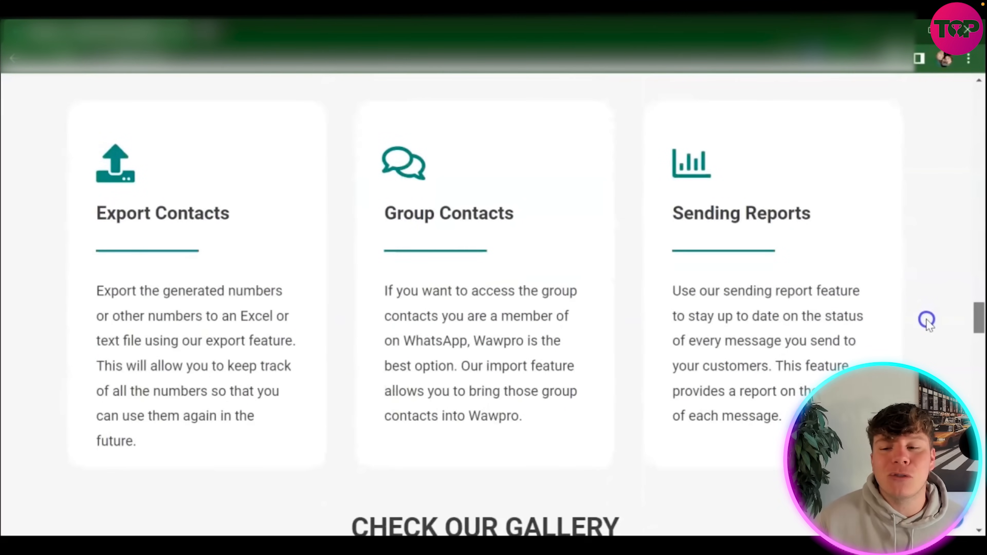
scroll("down", 3)
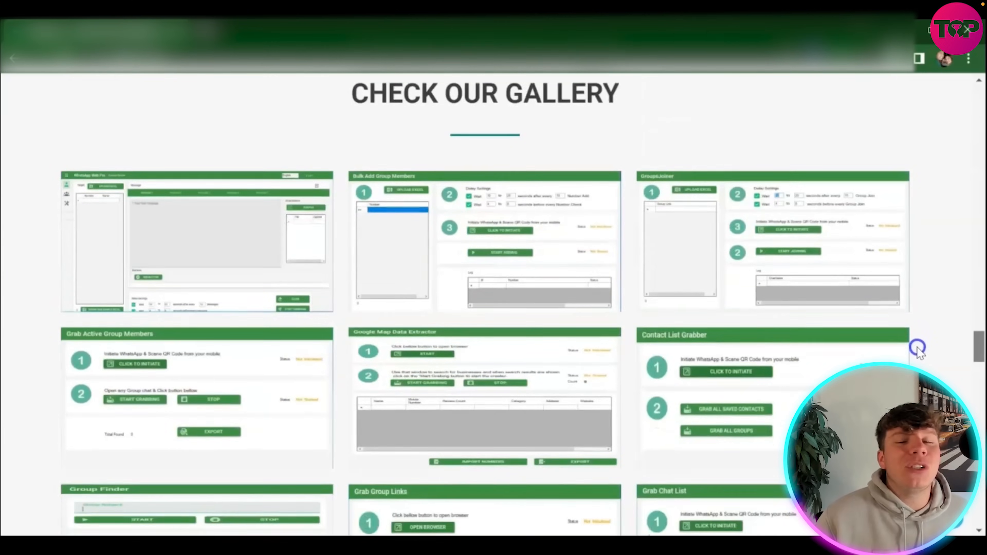
Scroll past the gallery, Free and $89.99 Pro pricing plans and FAQ to the Contact form.
scroll("down", 3)
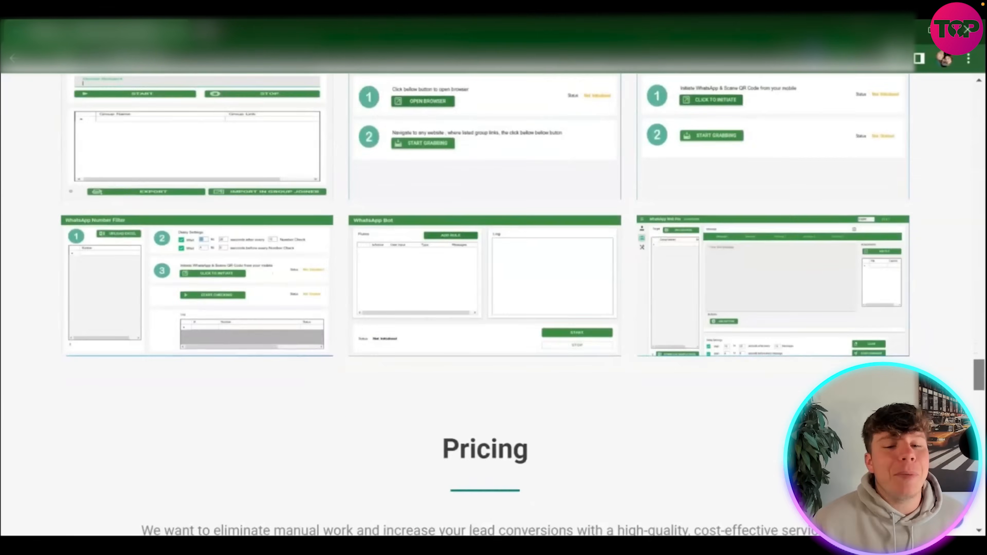
scroll("down", 3)
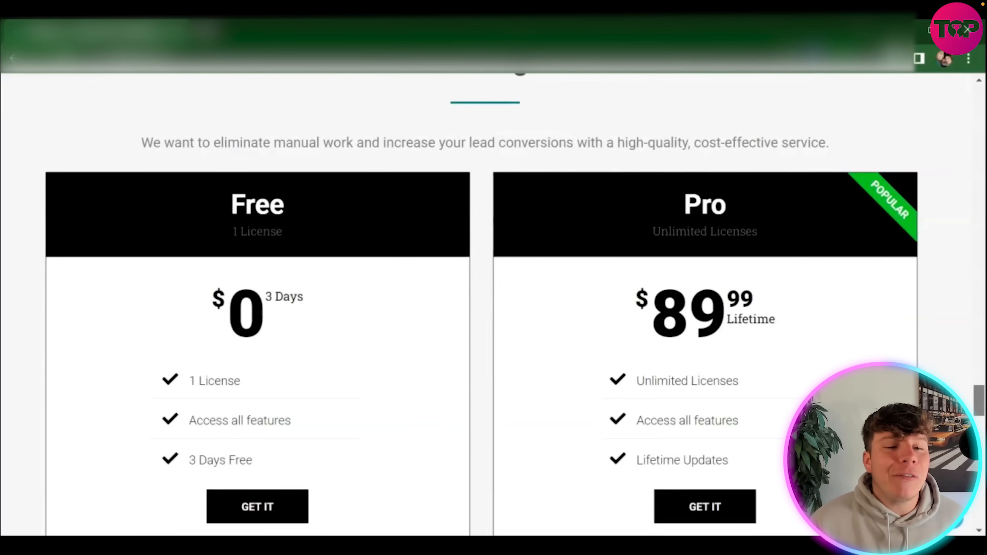
scroll("down", 3)
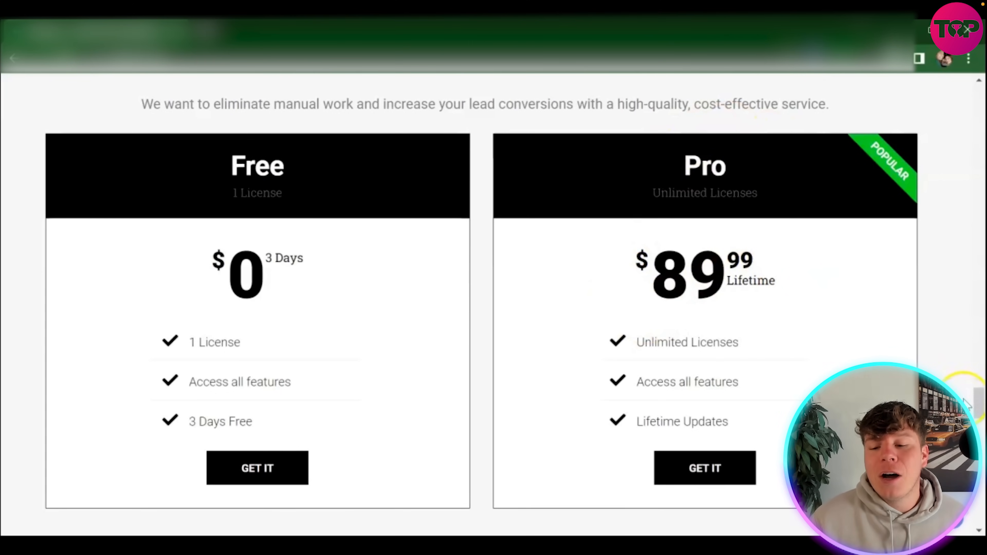
scroll("down", 3)
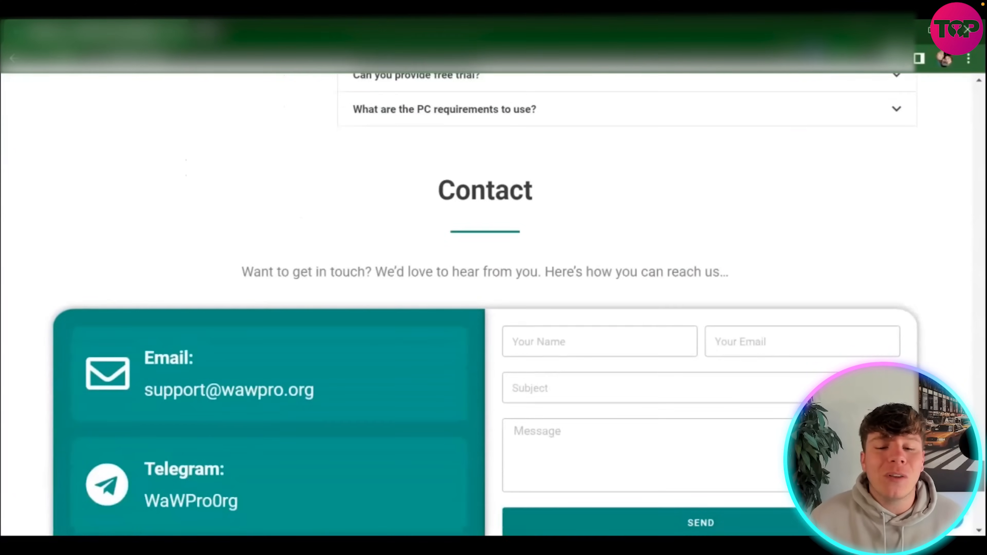
Scroll the WhatsApp Web Pro page back to the About Us text and 5714 Active Customers count.
scroll("down", 3)
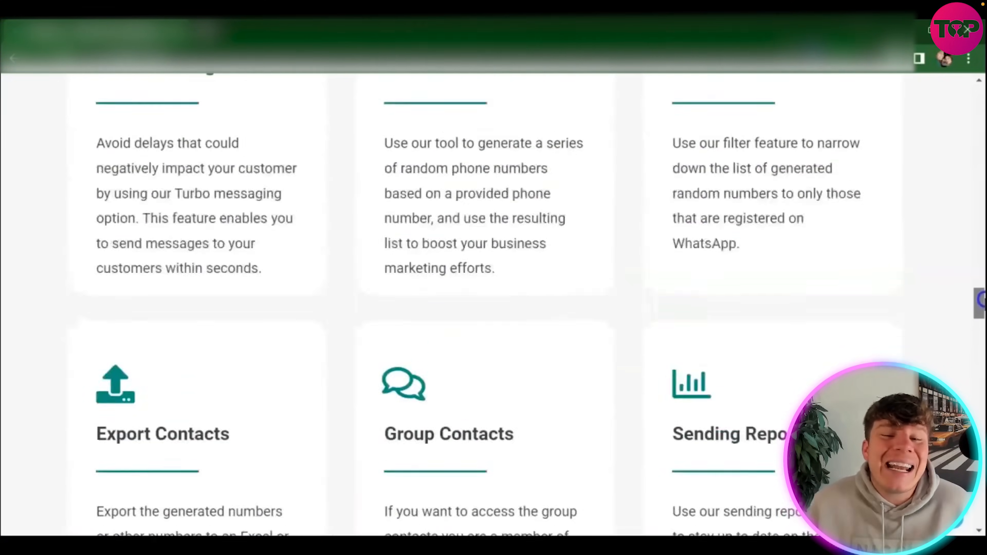
scroll("down", 3)
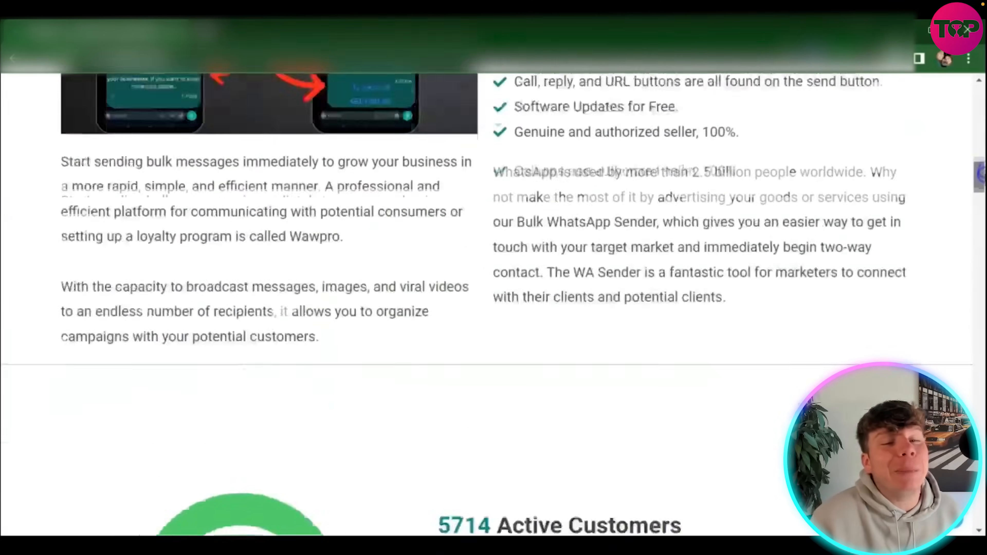